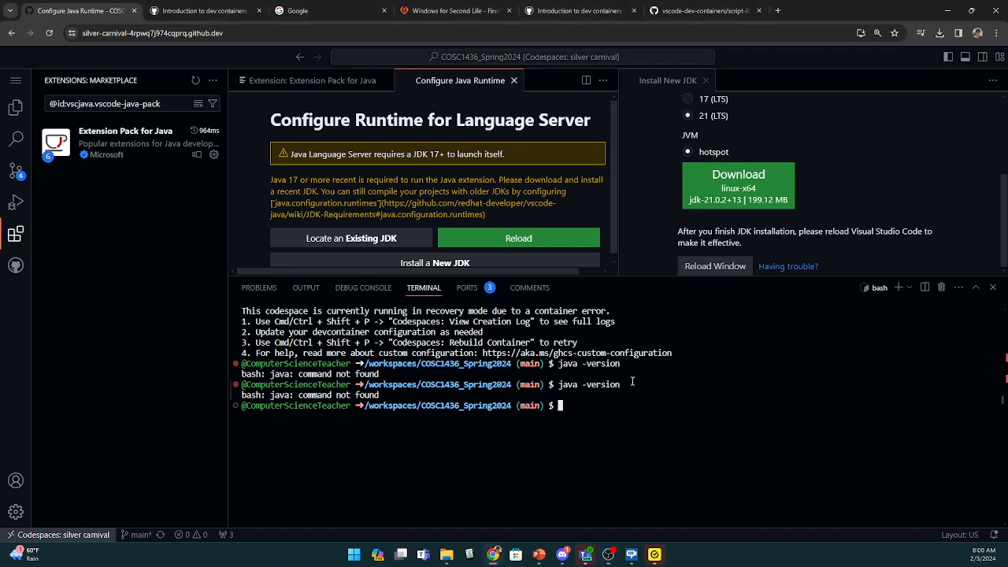
Run javac and java -version in the terminal, confirming both report command not found
{"action": "type", "text": "javac"}
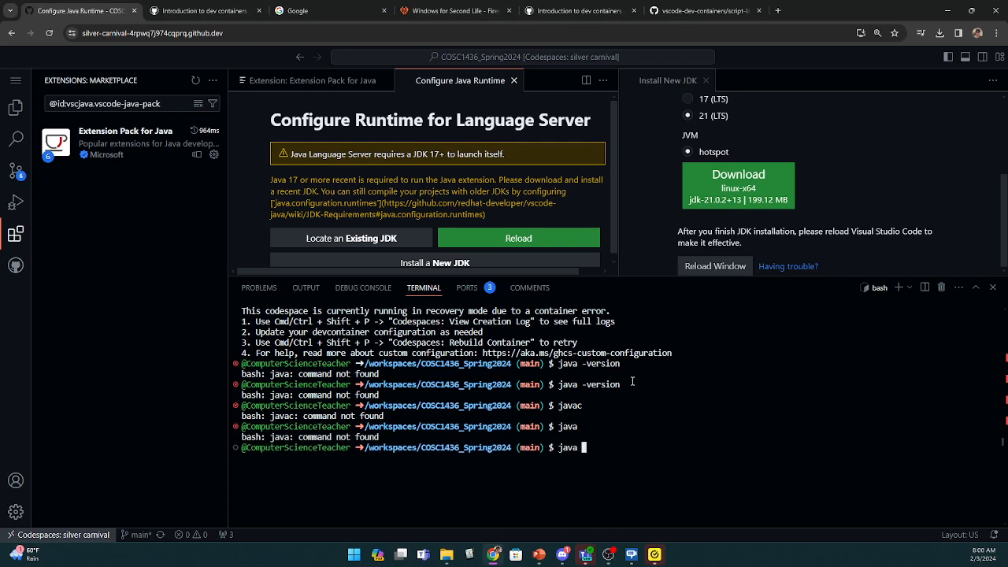
{"action": "type", "text": "-version"}
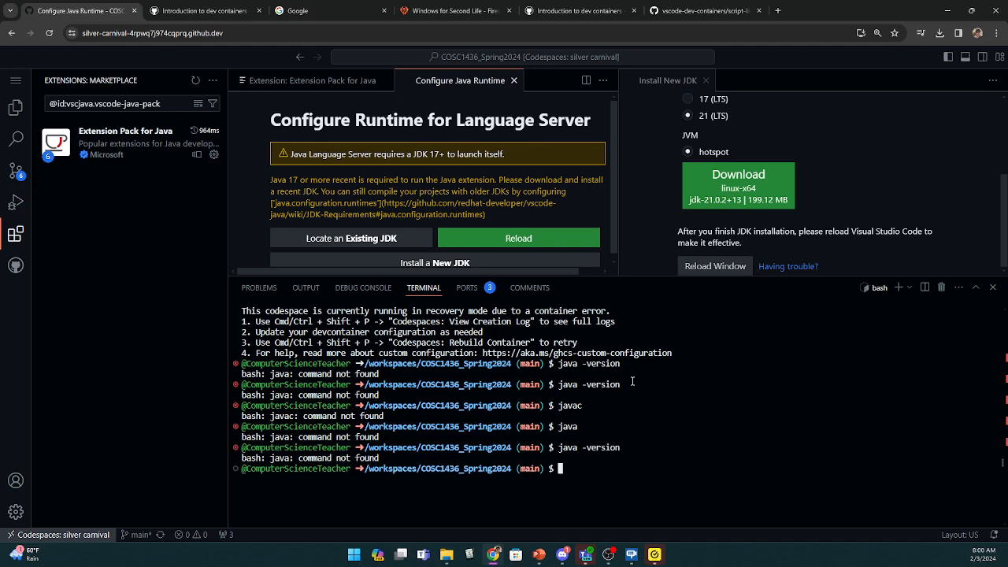
{"action": "mouse_move", "coordinate": [369, 183]}
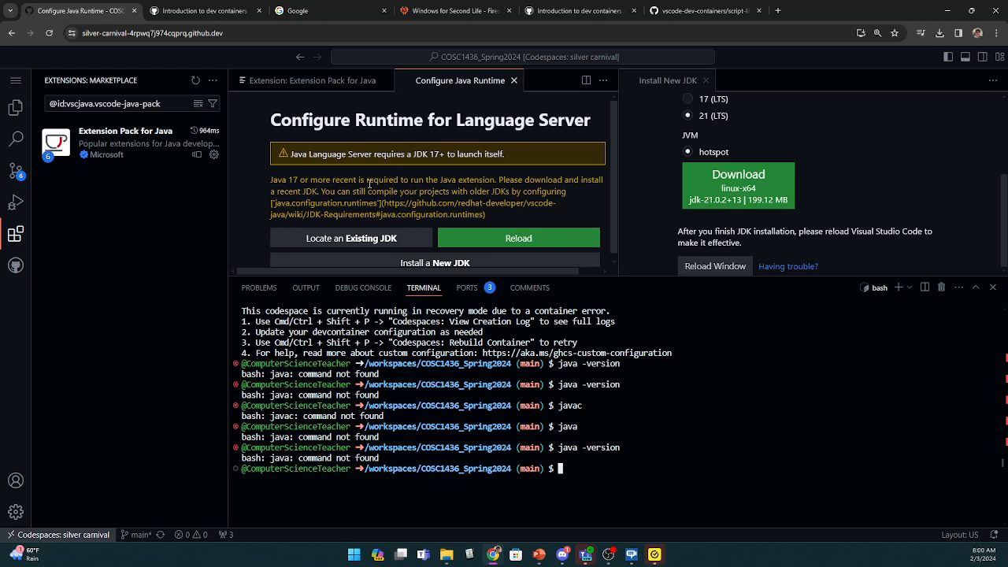
{"action": "mouse_move", "coordinate": [365, 306]}
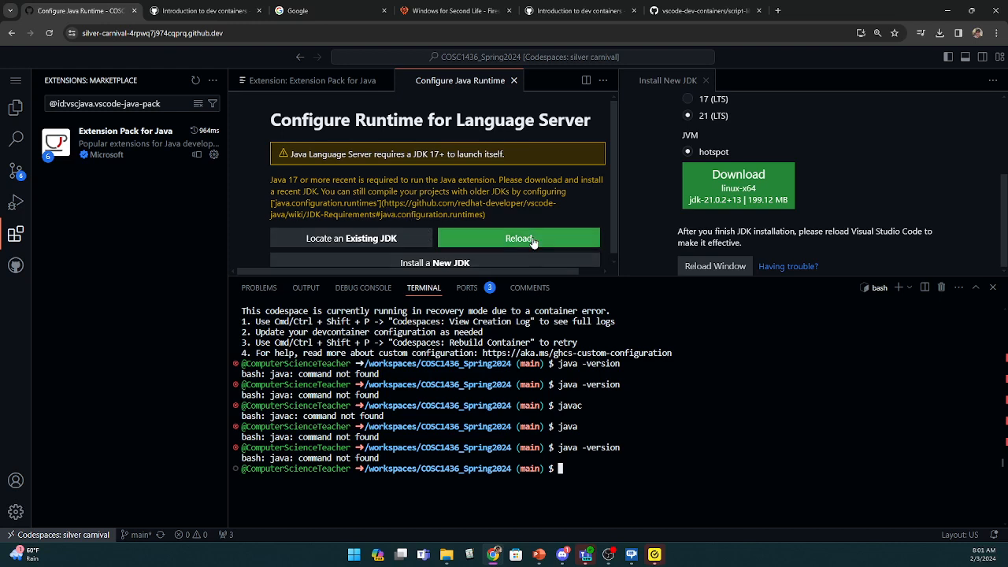
{"action": "mouse_move", "coordinate": [650, 89]}
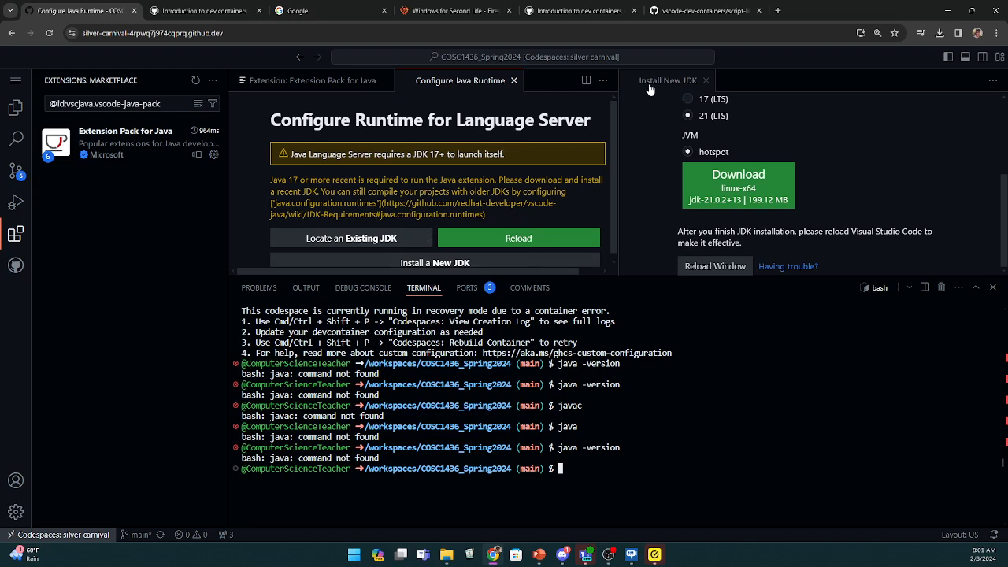
{"action": "mouse_move", "coordinate": [658, 162]}
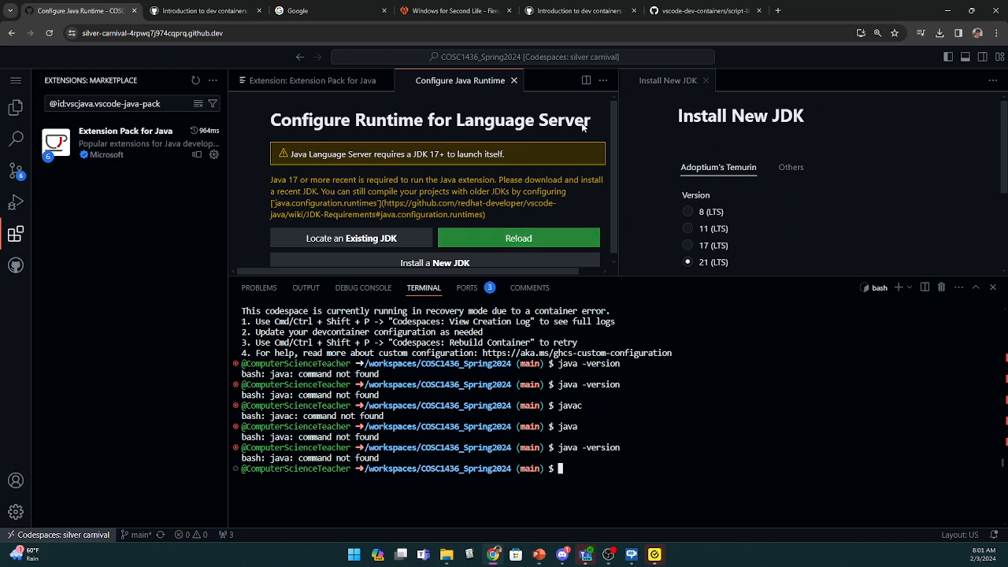
{"action": "mouse_move", "coordinate": [69, 91]}
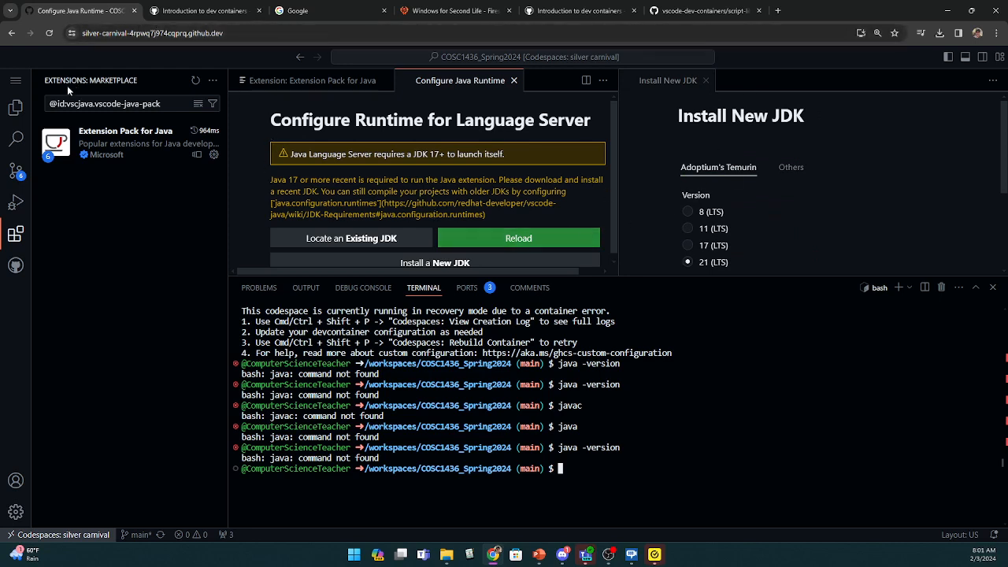
{"action": "left_click", "coordinate": [201, 10]}
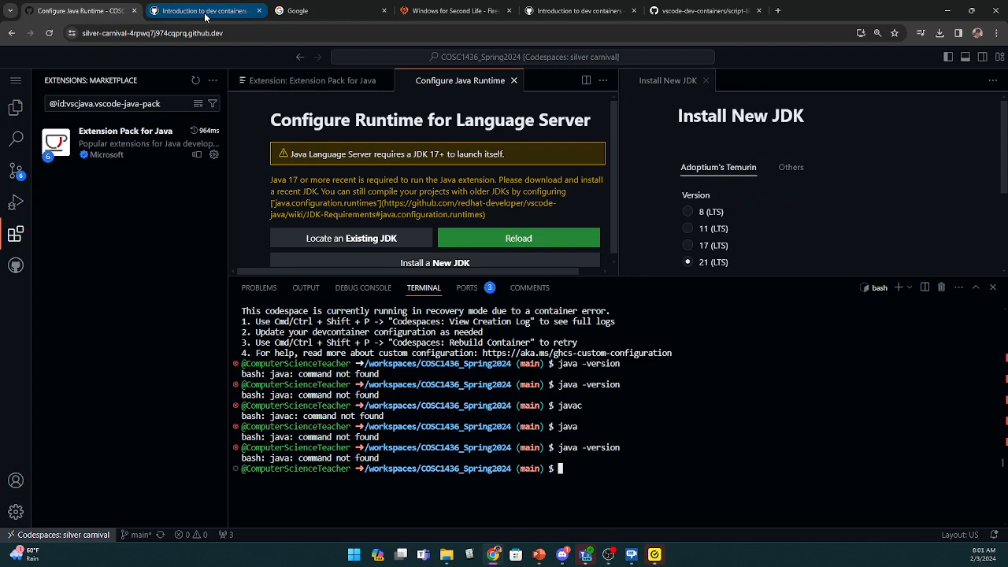
Filter codespaces to COSC1436_Spring2024 and delete 'silver carnival' despite unpushed changes
{"action": "left_click", "coordinate": [201, 11]}
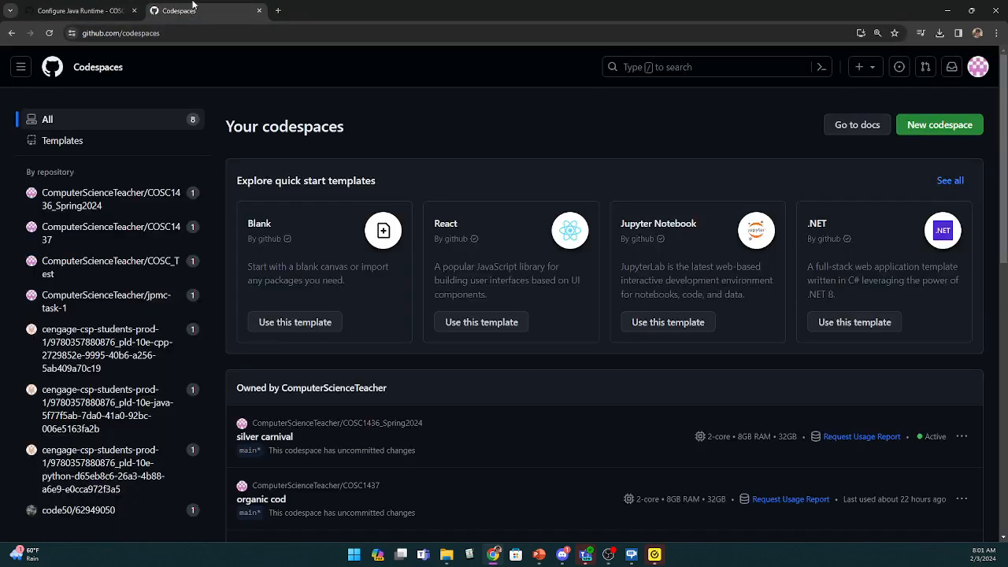
{"action": "mouse_move", "coordinate": [140, 213]}
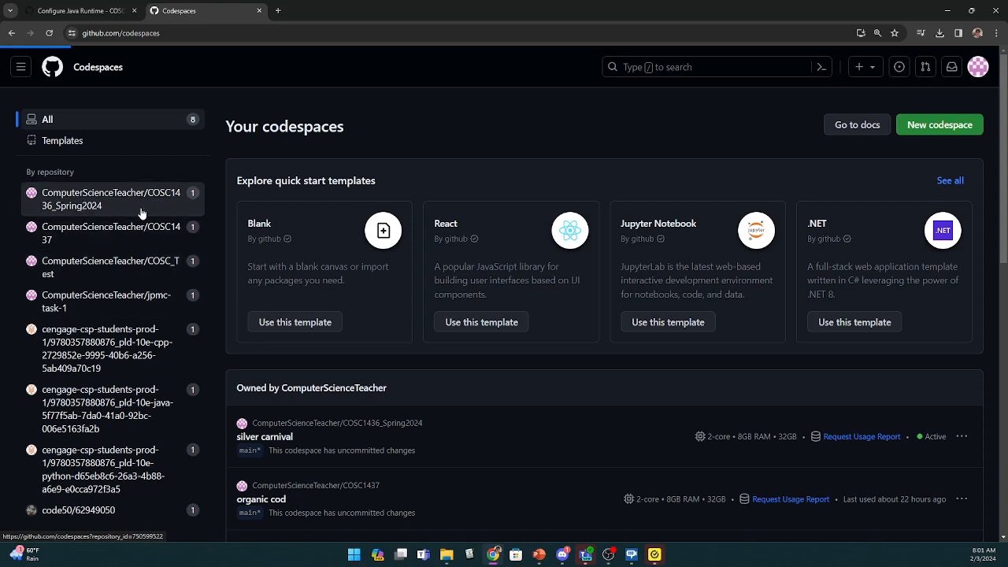
{"action": "left_click", "coordinate": [110, 198]}
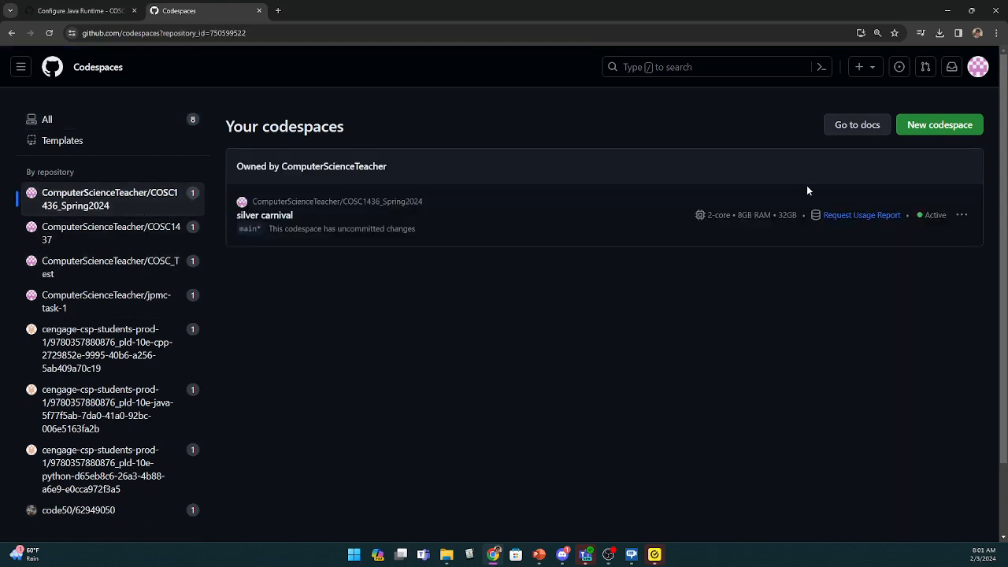
{"action": "left_click", "coordinate": [962, 214]}
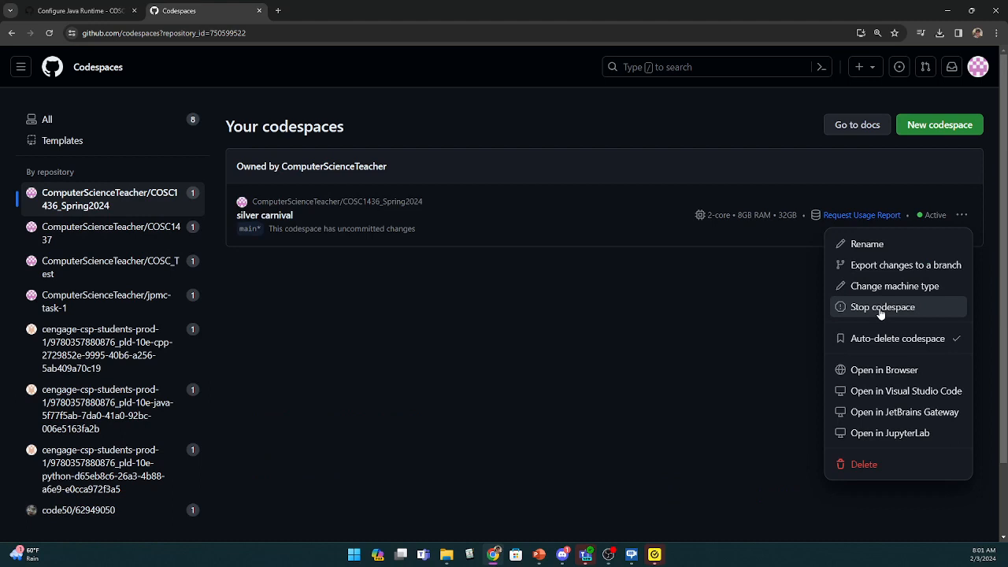
{"action": "mouse_move", "coordinate": [869, 428]}
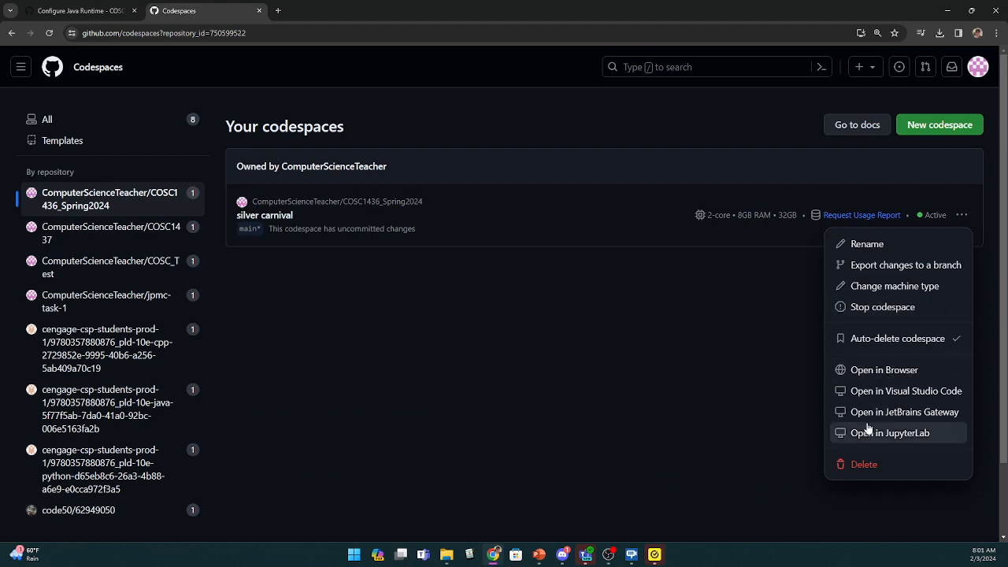
{"action": "left_click", "coordinate": [863, 464]}
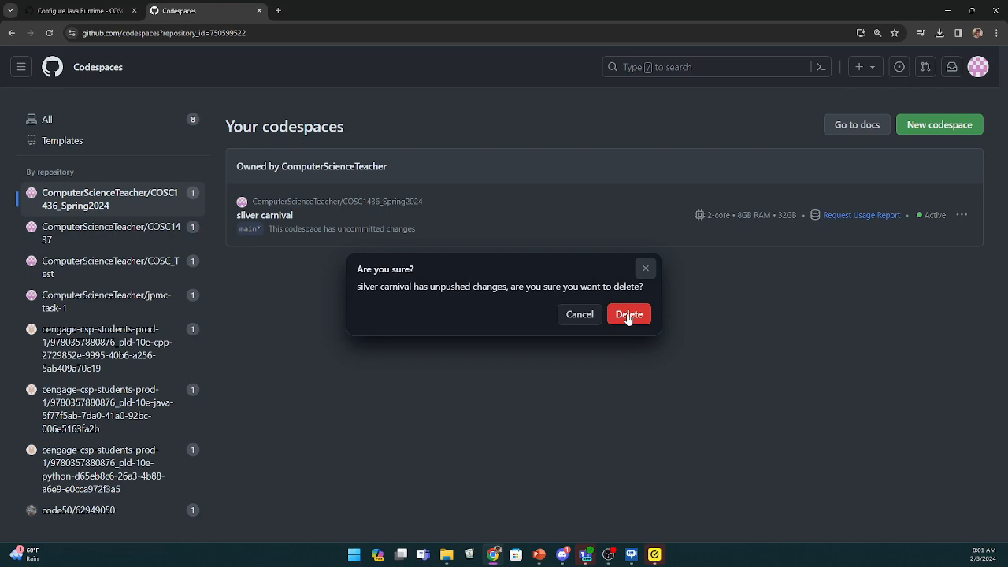
{"action": "left_click", "coordinate": [629, 314]}
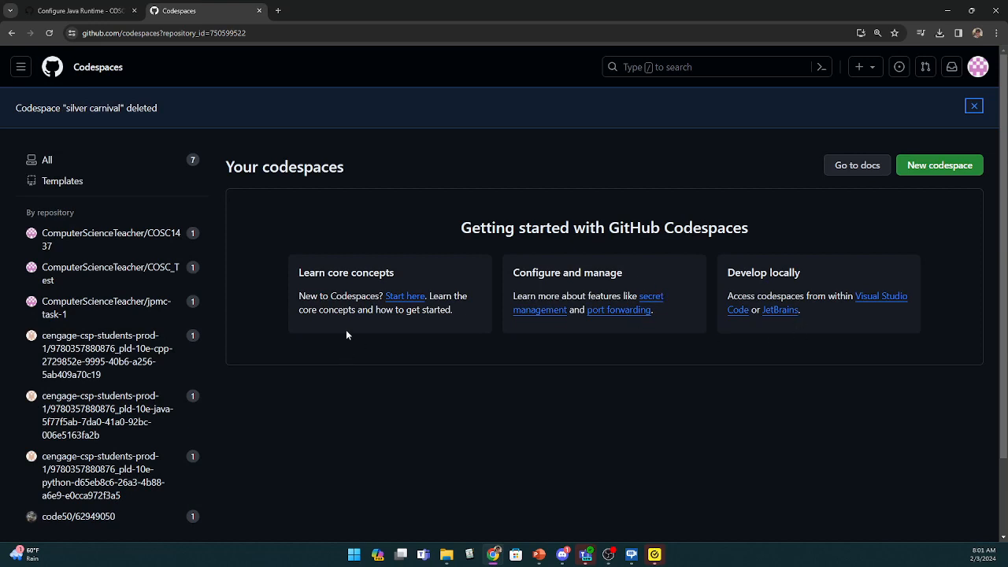
{"action": "mouse_move", "coordinate": [251, 56]}
{"action": "type", "text": "gi"}
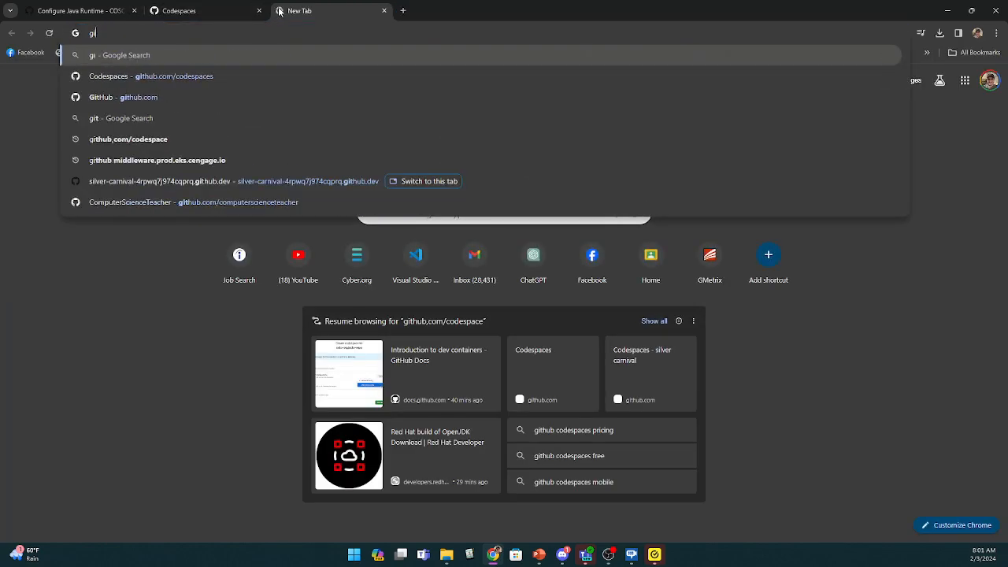
Start a new codespace for COSC1436_Spring2024 and keep the 2-core machine type
{"action": "left_click", "coordinate": [205, 10]}
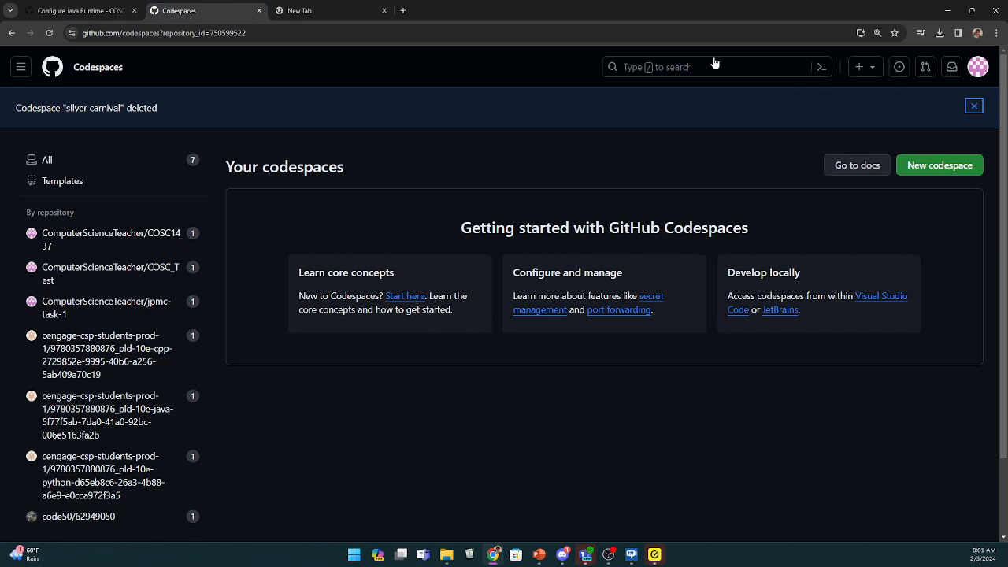
{"action": "left_click", "coordinate": [939, 165]}
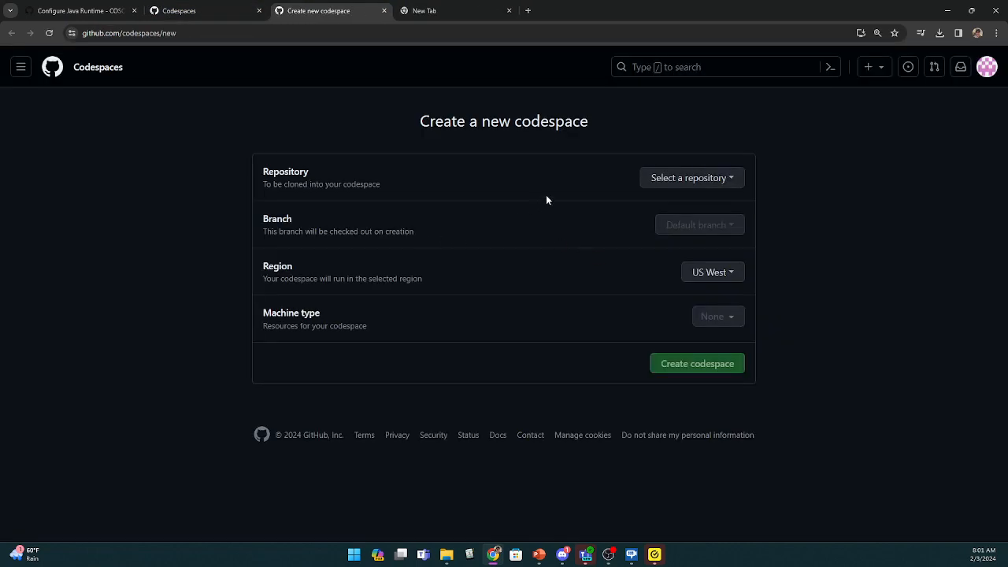
{"action": "left_click", "coordinate": [690, 177]}
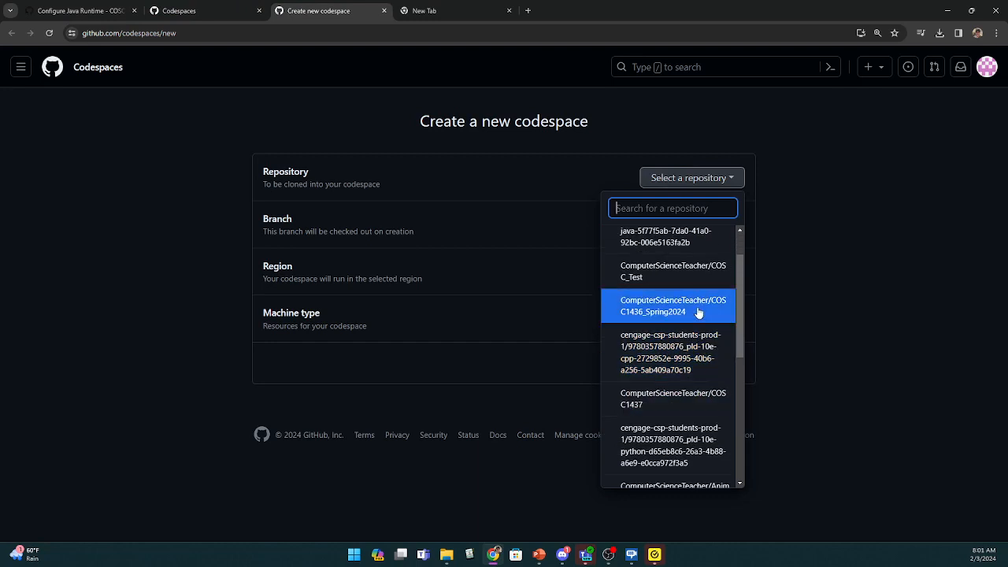
{"action": "left_click", "coordinate": [672, 306]}
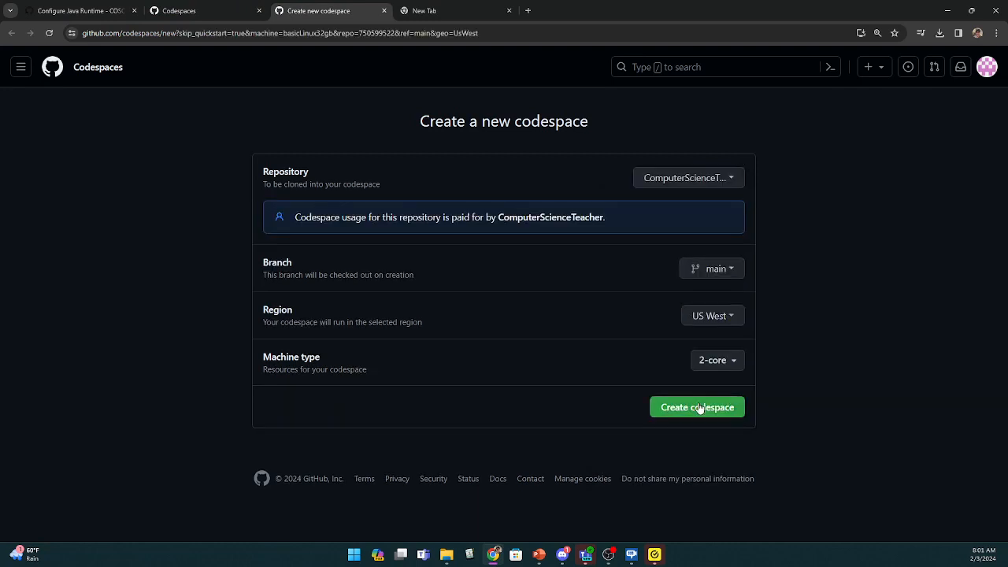
{"action": "left_click", "coordinate": [716, 360]}
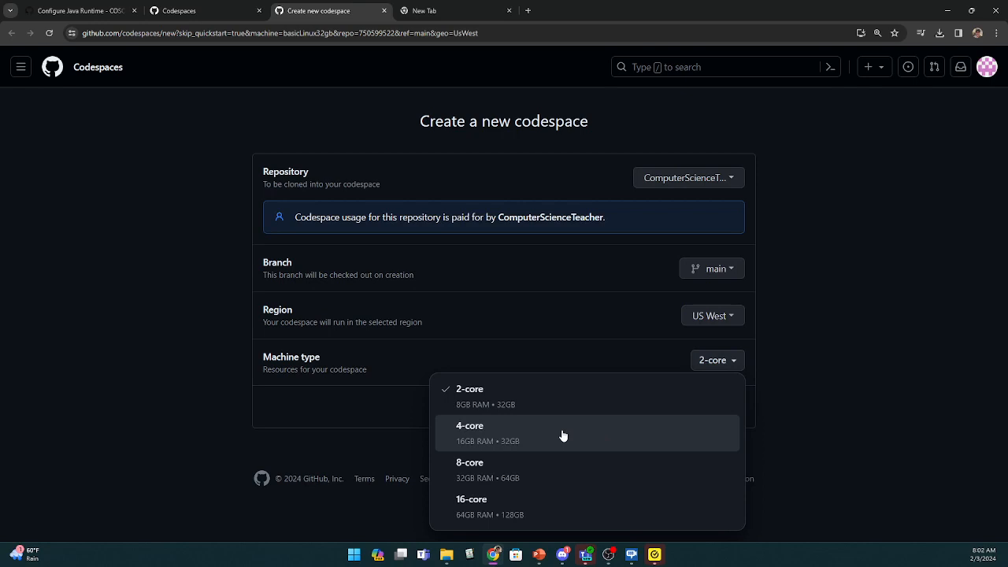
{"action": "mouse_move", "coordinate": [511, 506]}
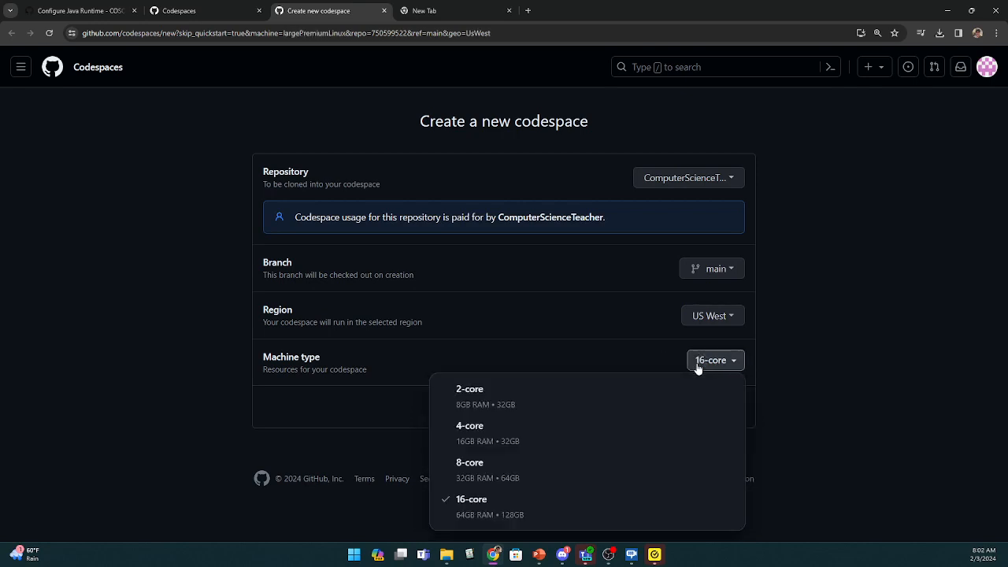
{"action": "left_click", "coordinate": [470, 388]}
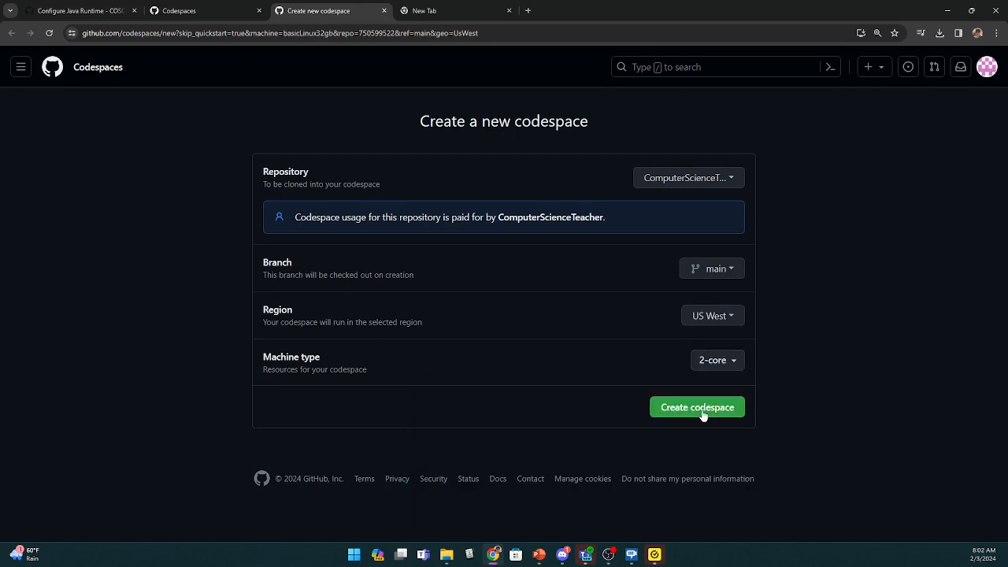
Create the codespace, then open HelloWorld.class and HelloWorld.java from the Explorer
{"action": "left_click", "coordinate": [696, 407]}
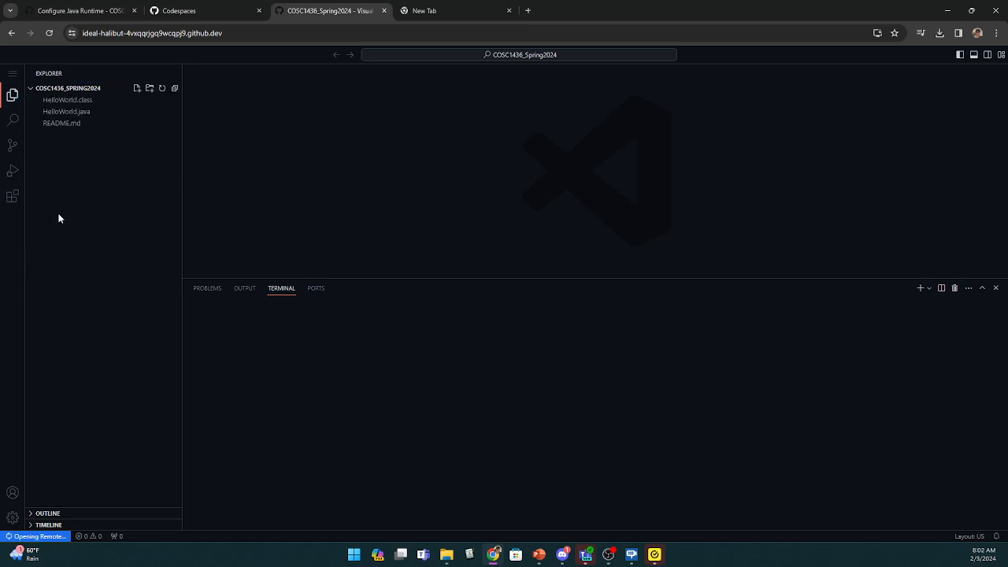
{"action": "left_click", "coordinate": [68, 100]}
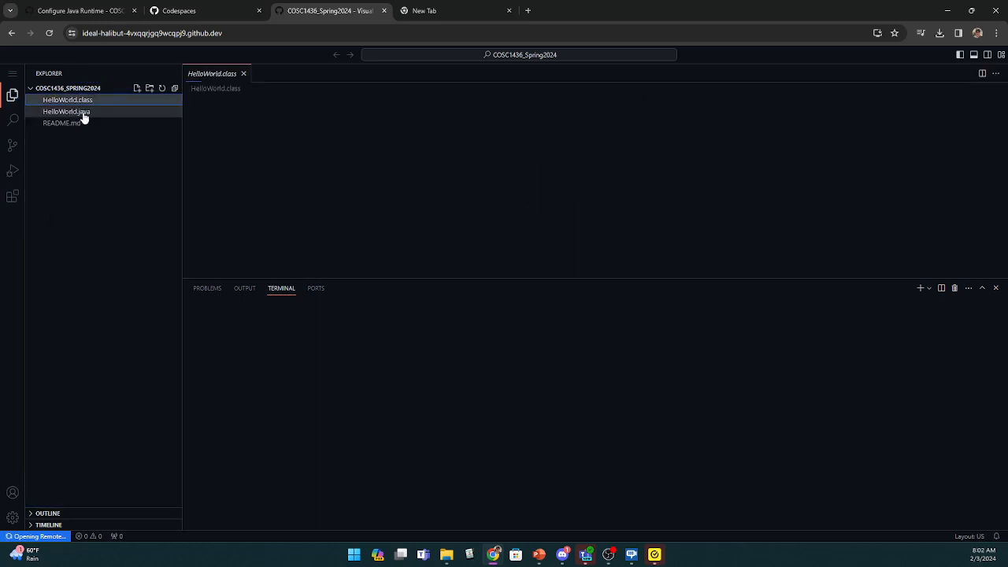
{"action": "left_click", "coordinate": [66, 111]}
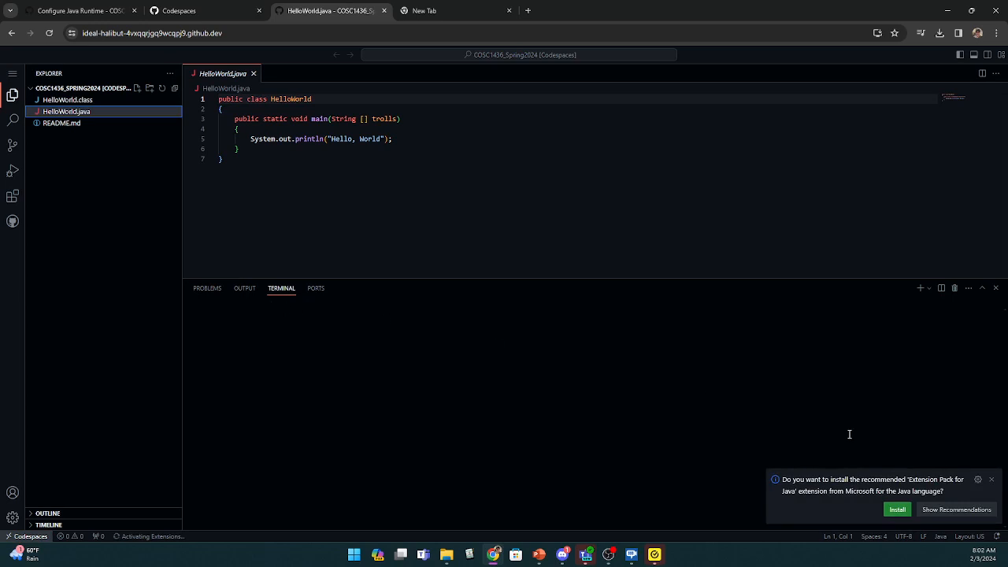
Install the Extension Pack for Java and run java -version, which reports OpenJDK 11.0.14.1
{"action": "left_click", "coordinate": [897, 508]}
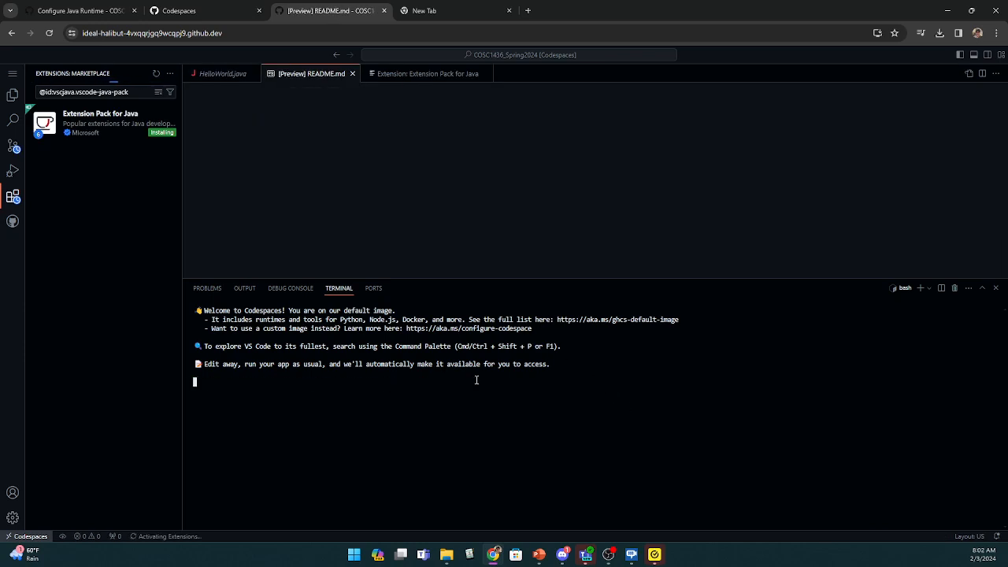
{"action": "type", "text": "java -version"}
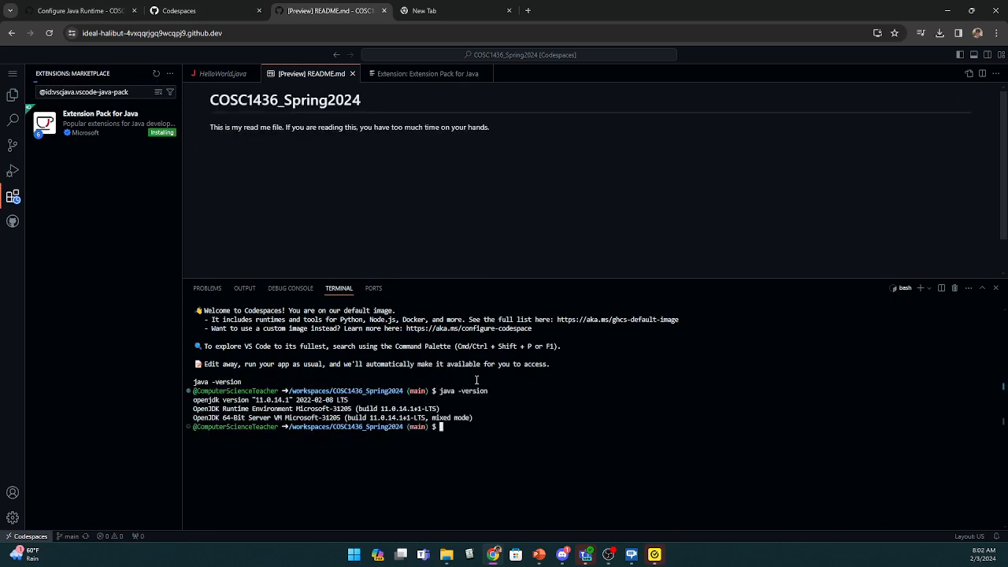
{"action": "type", "text": "java"}
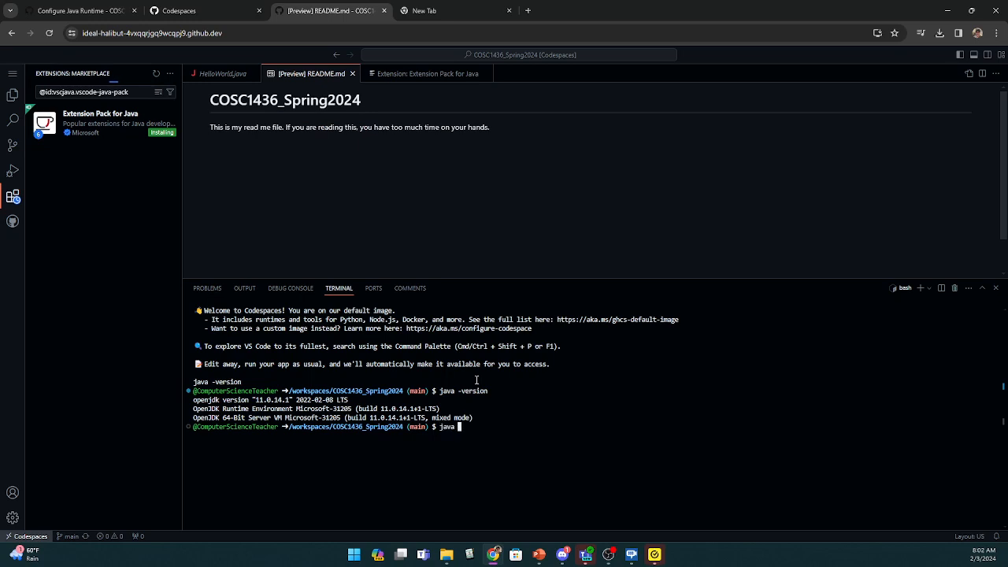